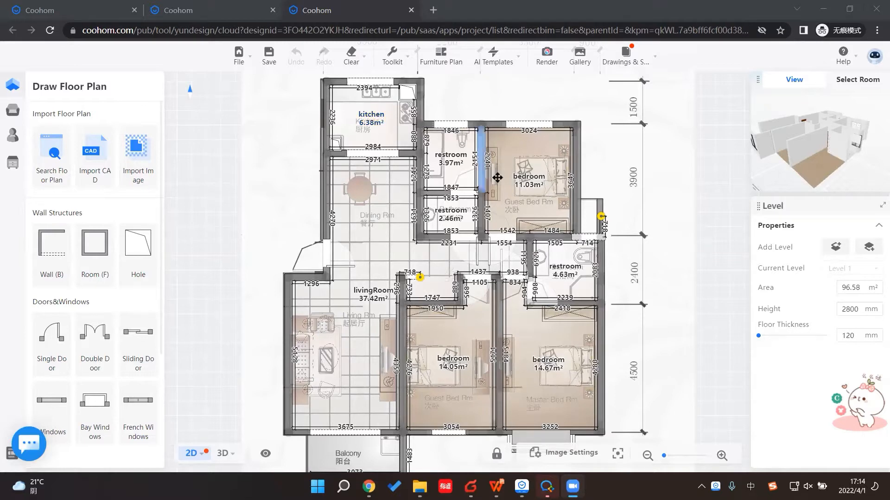
pyautogui.moveTo(482, 161)
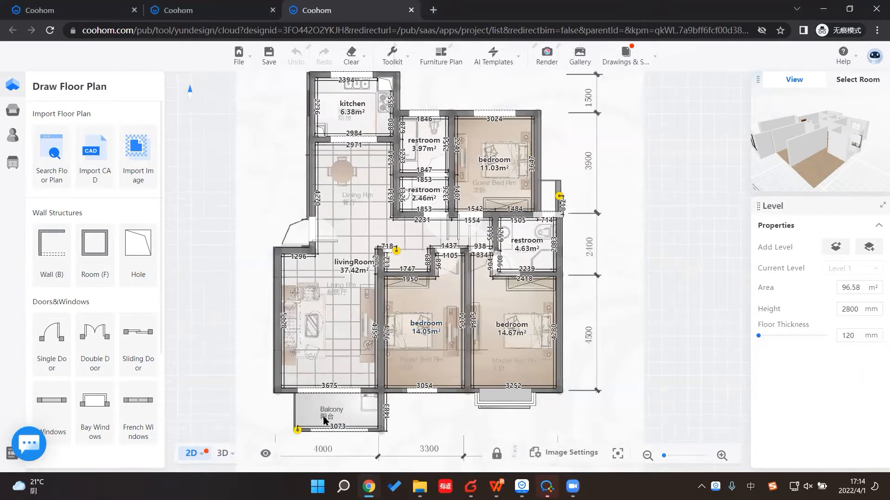
pyautogui.moveTo(590, 276)
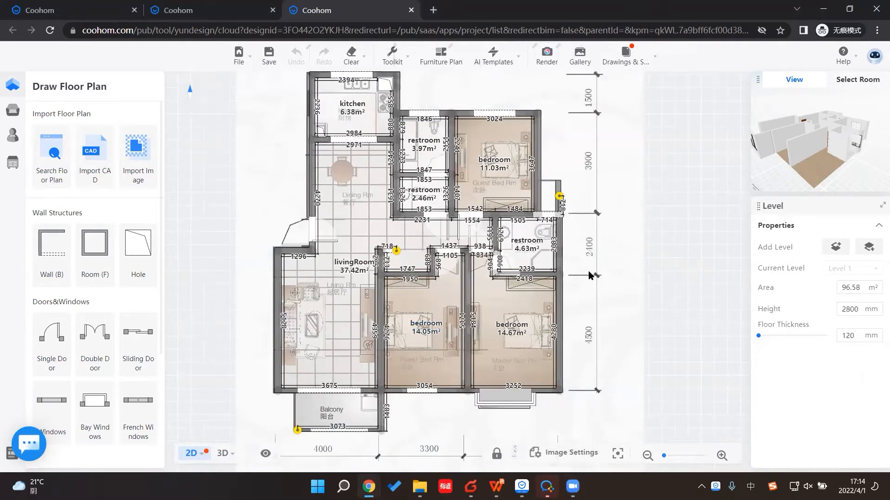
pyautogui.moveTo(544, 318)
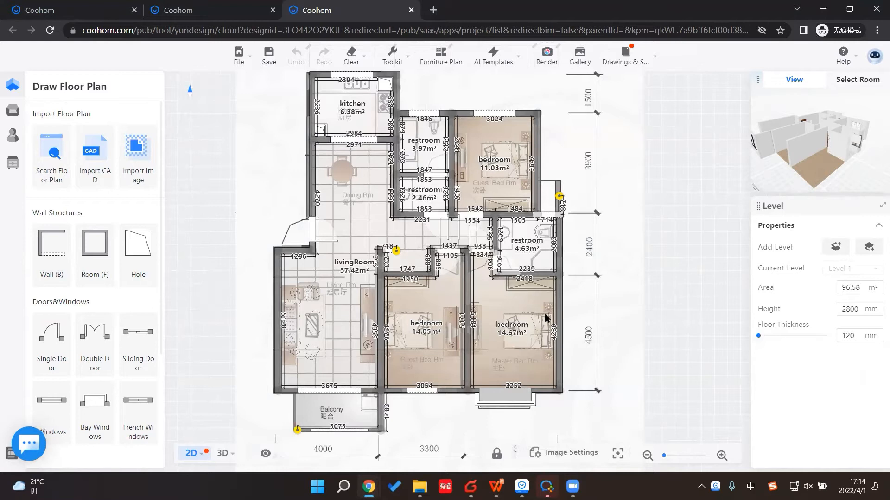
pyautogui.moveTo(548, 349)
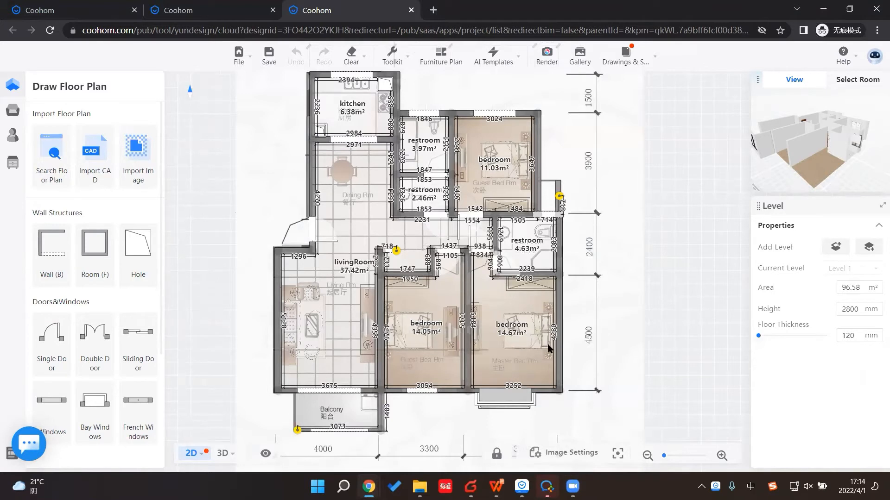
pyautogui.moveTo(506, 370)
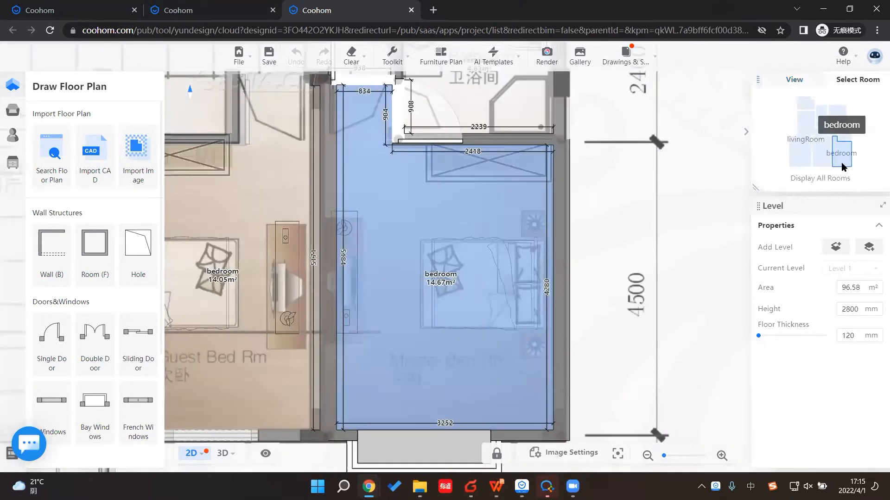
# - Select the 14.67 m² master bedroom to see it empty in 3D
pyautogui.click(232, 453)
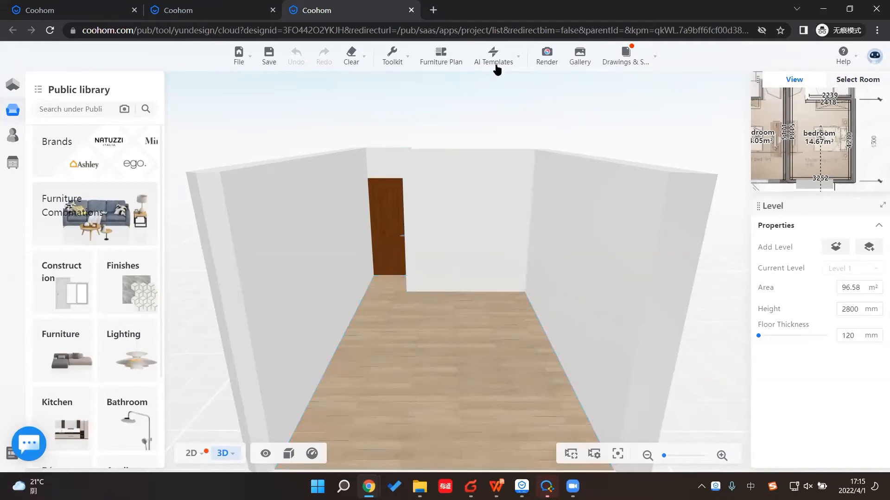
# - Filter AI Templates to Three Bedrooms and scroll to Hesheng CityBang-New Chinese
pyautogui.click(493, 55)
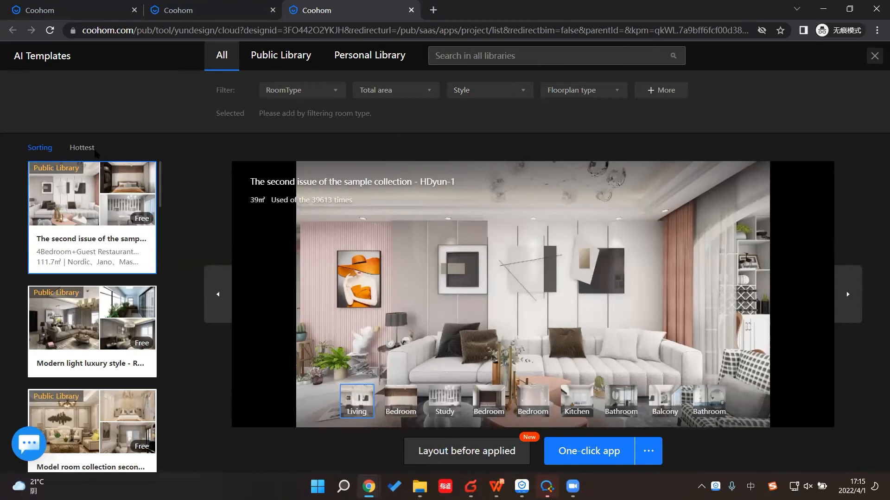
pyautogui.click(582, 90)
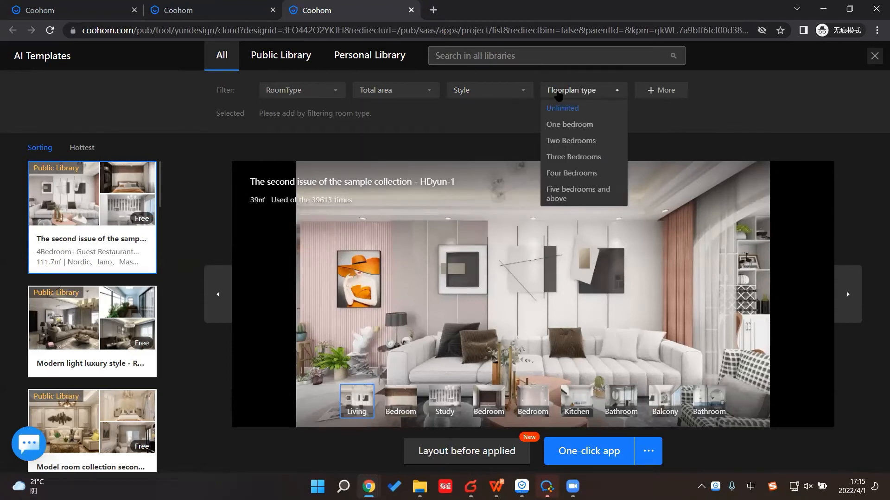
pyautogui.click(573, 157)
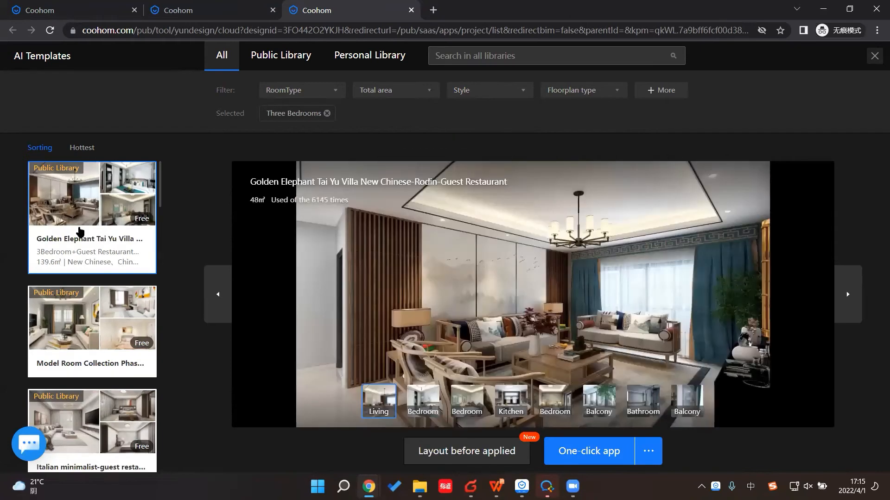
pyautogui.scroll(-3)
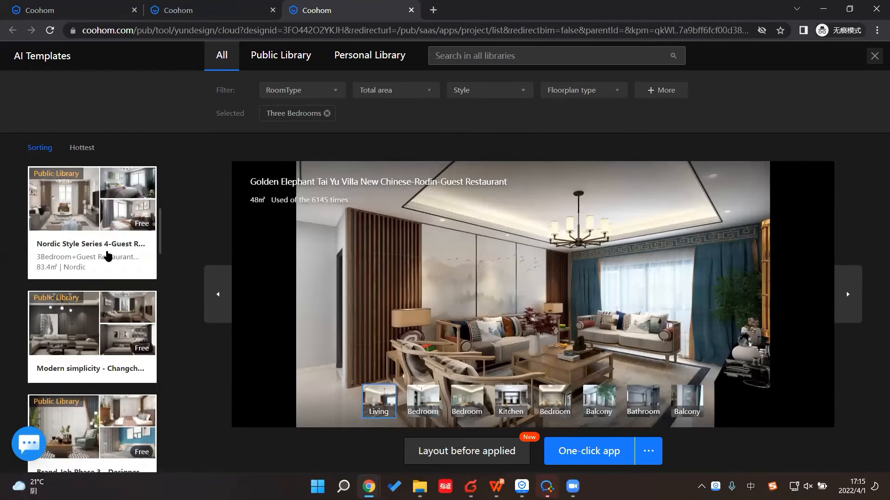
pyautogui.scroll(-3)
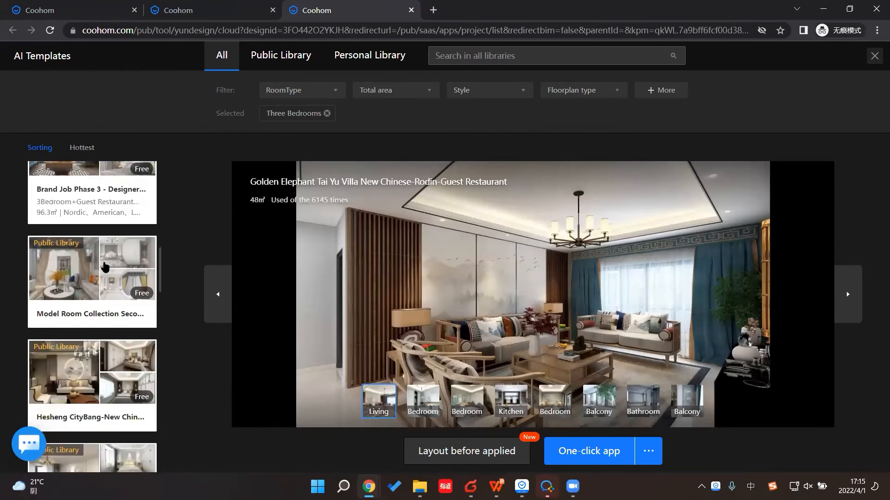
pyautogui.scroll(-3)
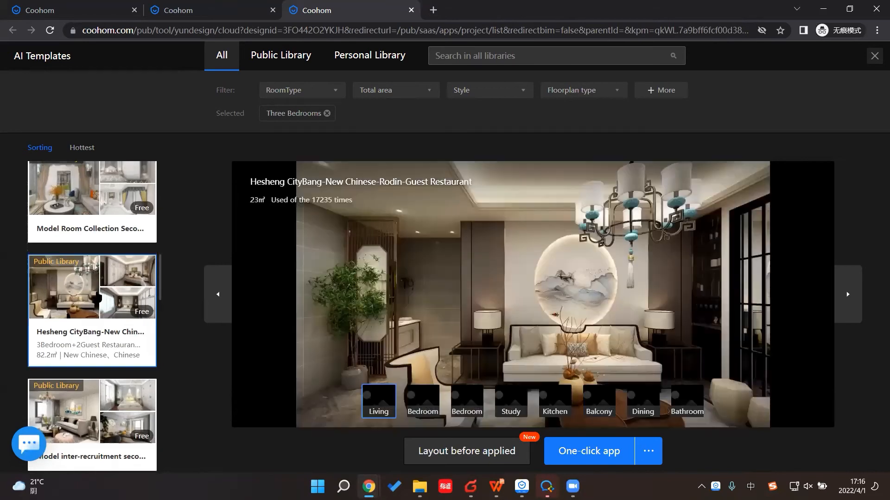
# - Apply the Hesheng CityBang New Chinese template to all rooms with One-click app
pyautogui.click(588, 450)
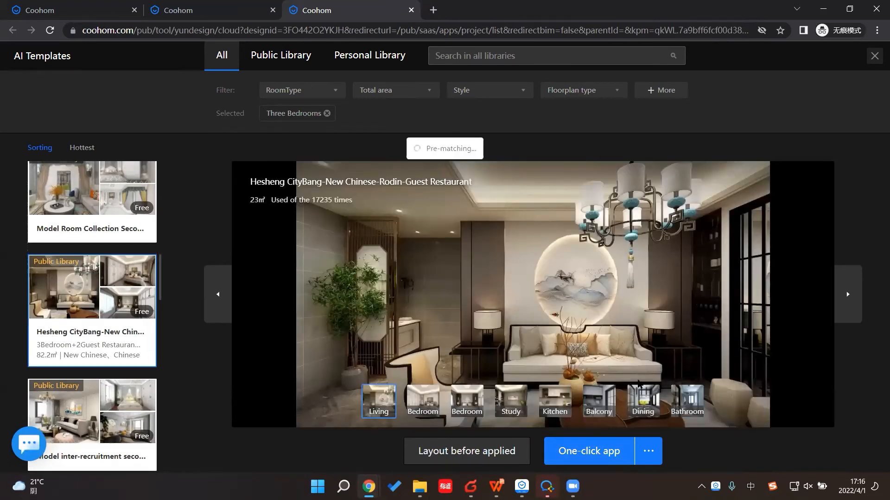
pyautogui.click(588, 451)
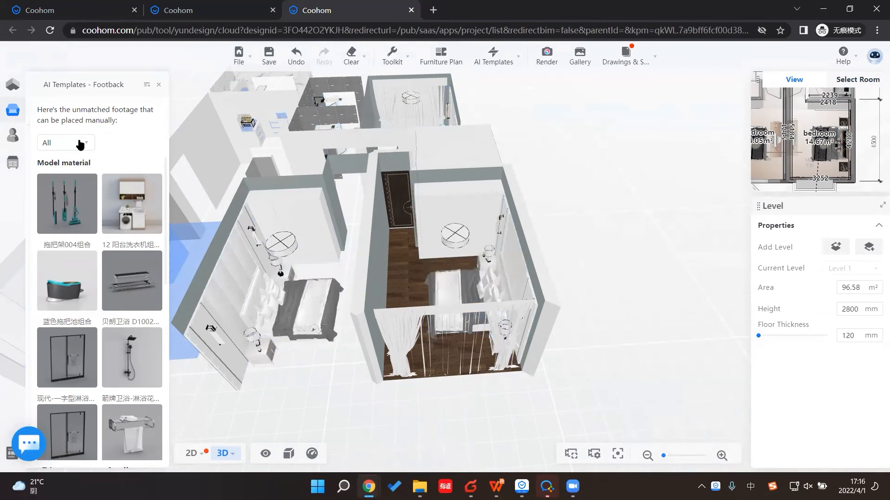
# - Close the AI Templates - Footback panel of unmatched items
pyautogui.click(332, 128)
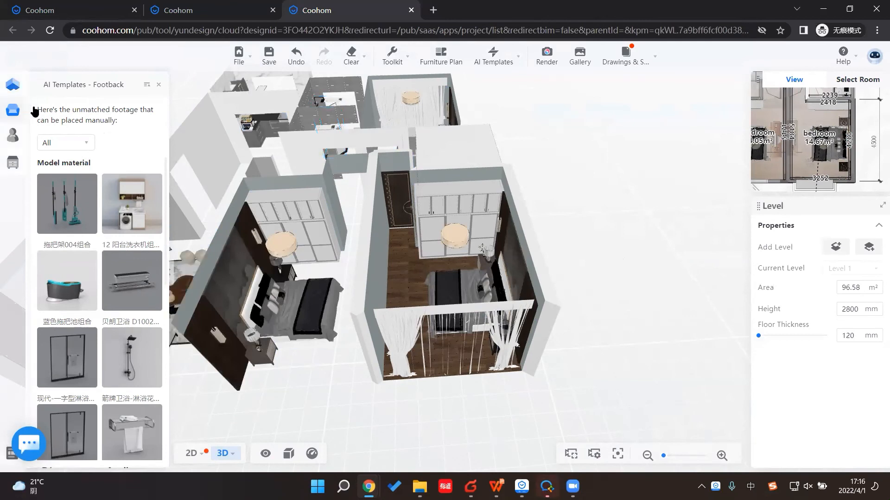
pyautogui.moveTo(104, 115)
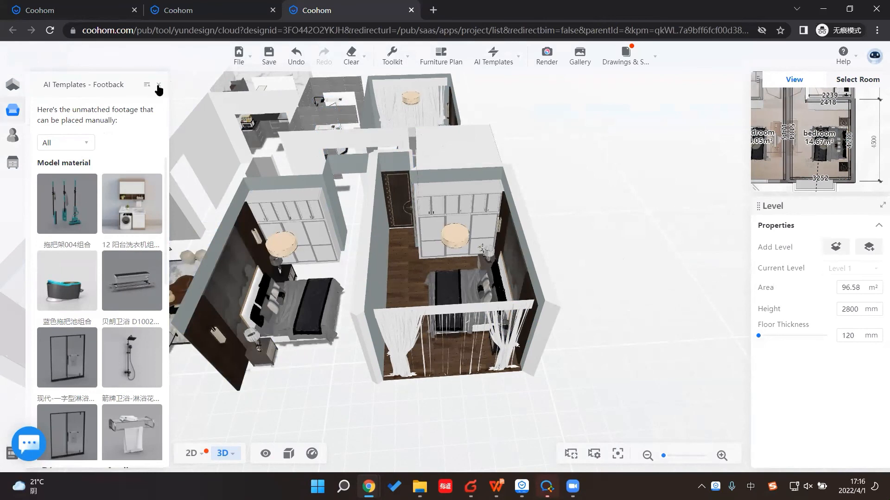
pyautogui.click(159, 89)
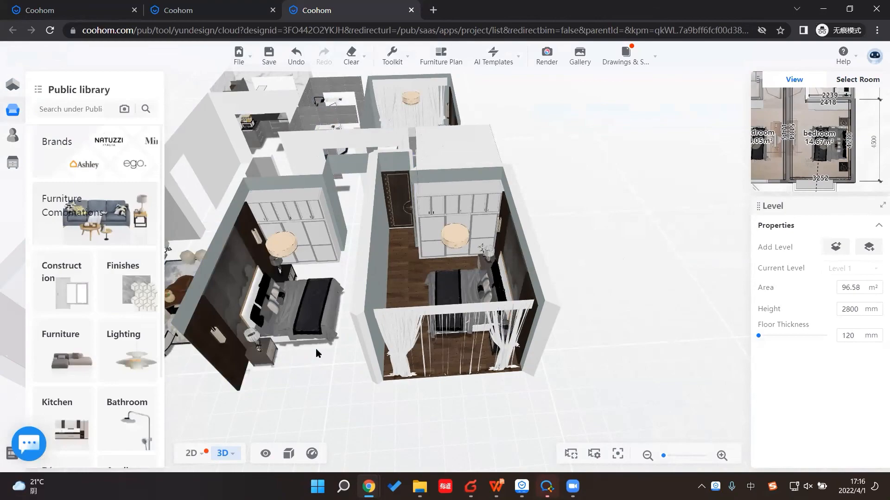